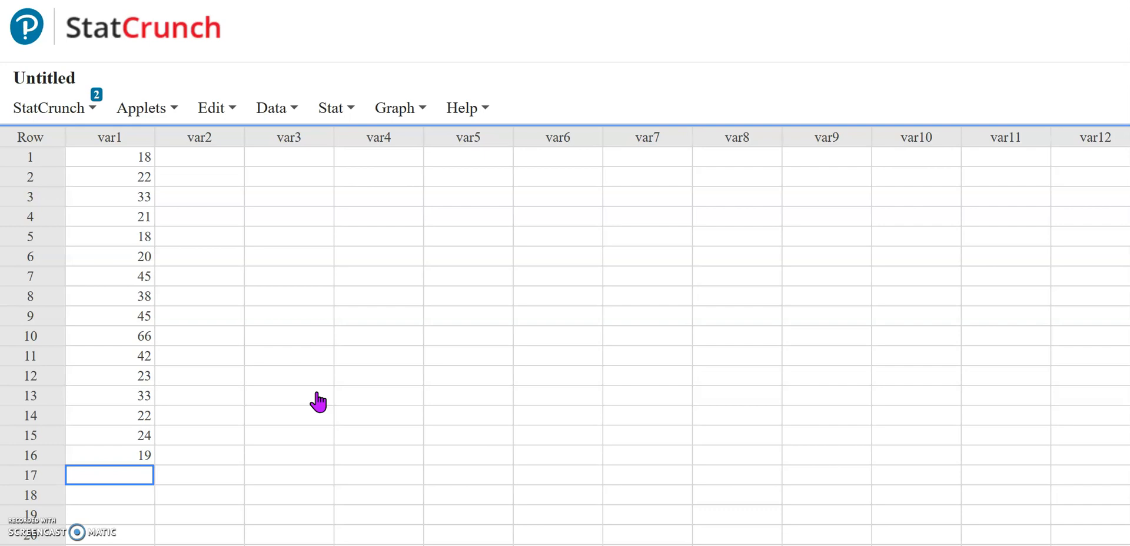
mouse_move(148, 170)
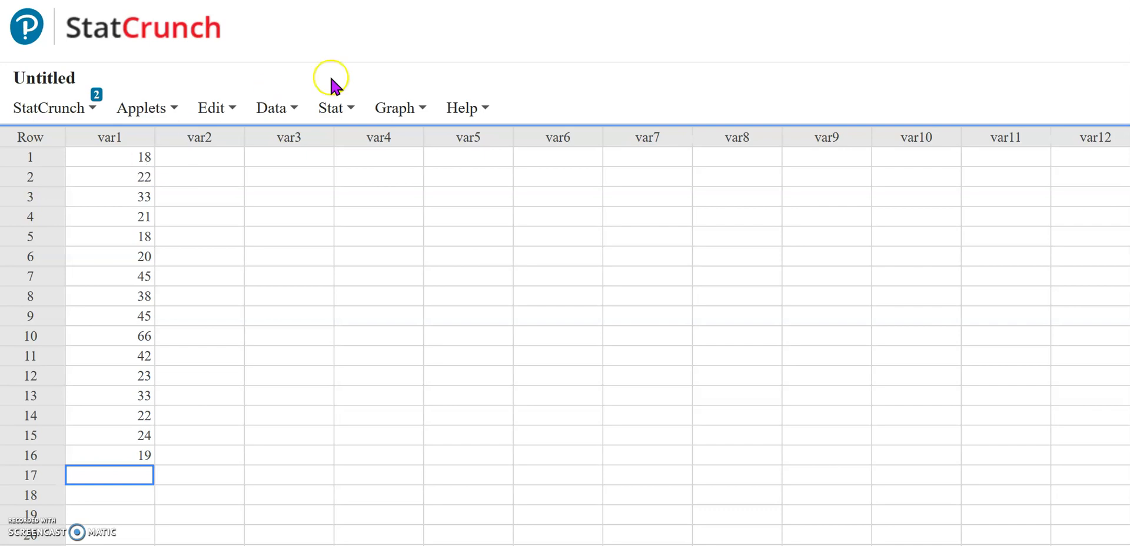
- Start a Bin Column setup for var1 using fixed-width bins
click(277, 108)
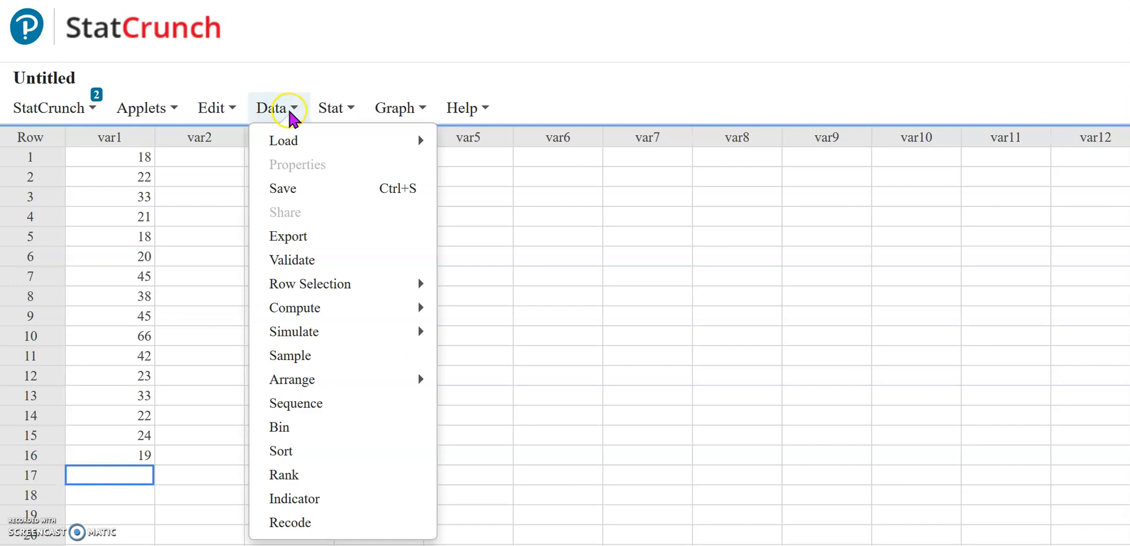
click(278, 427)
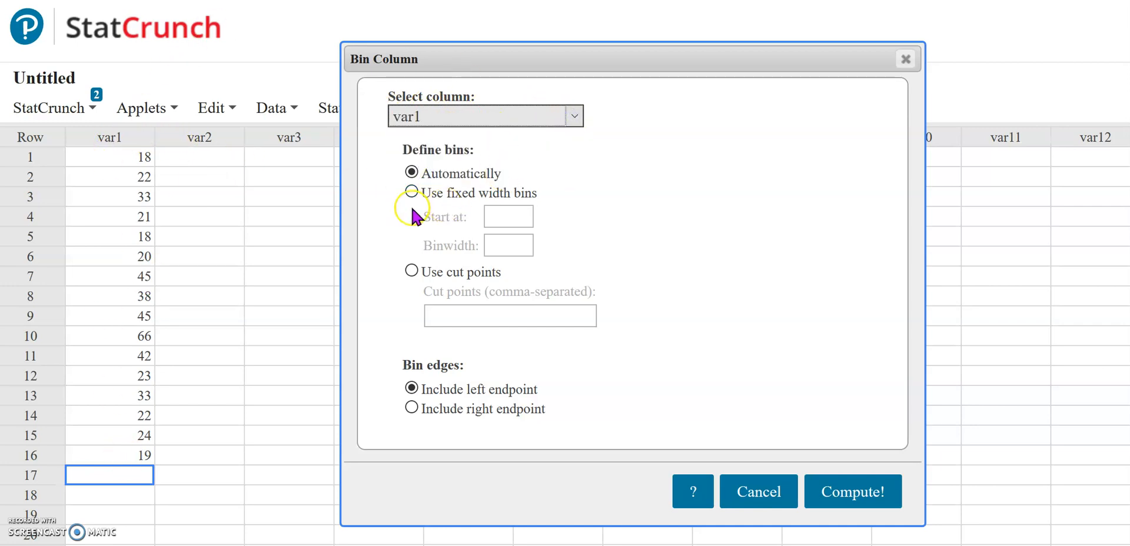
click(409, 191)
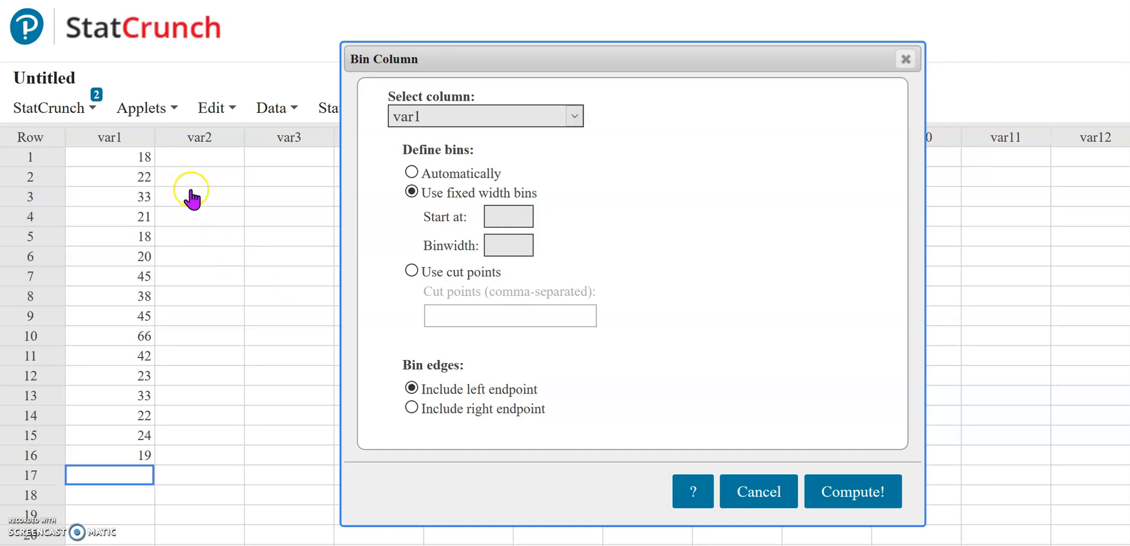
mouse_move(167, 183)
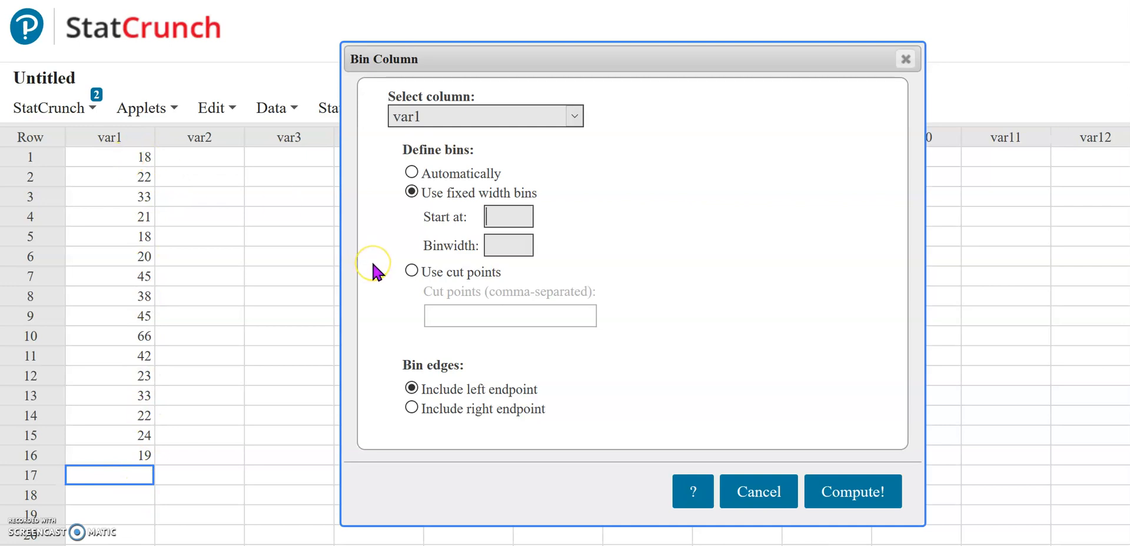
- Set the bins to start at 15 with a bin width of 5
text(15)
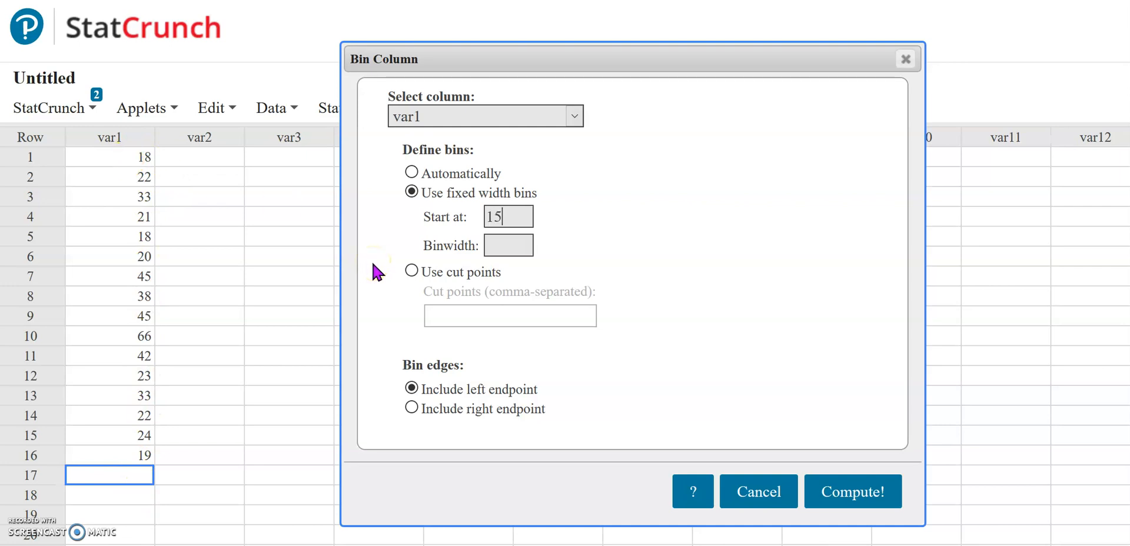
click(509, 245)
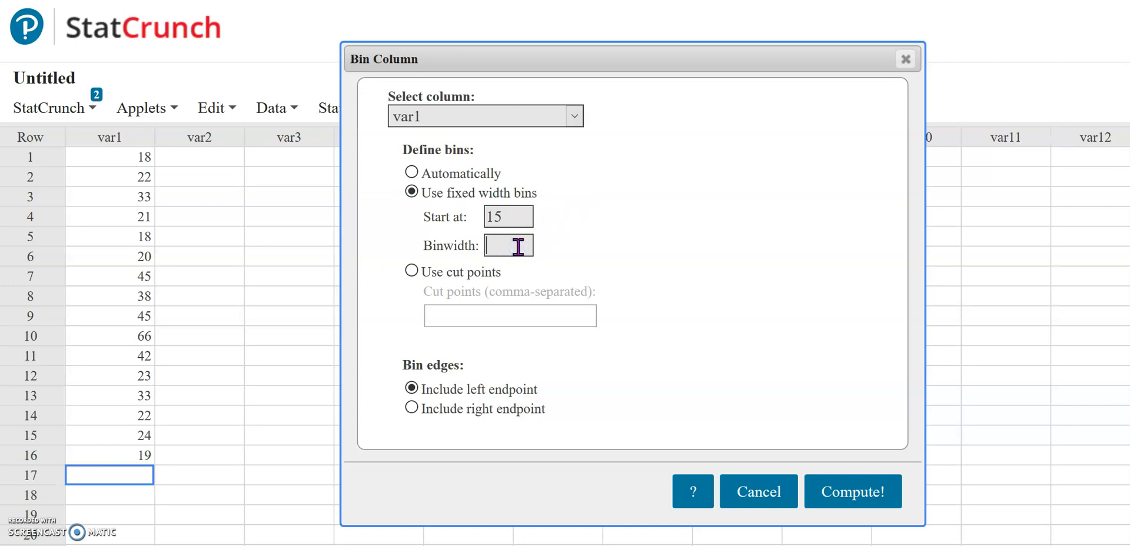
mouse_move(265, 336)
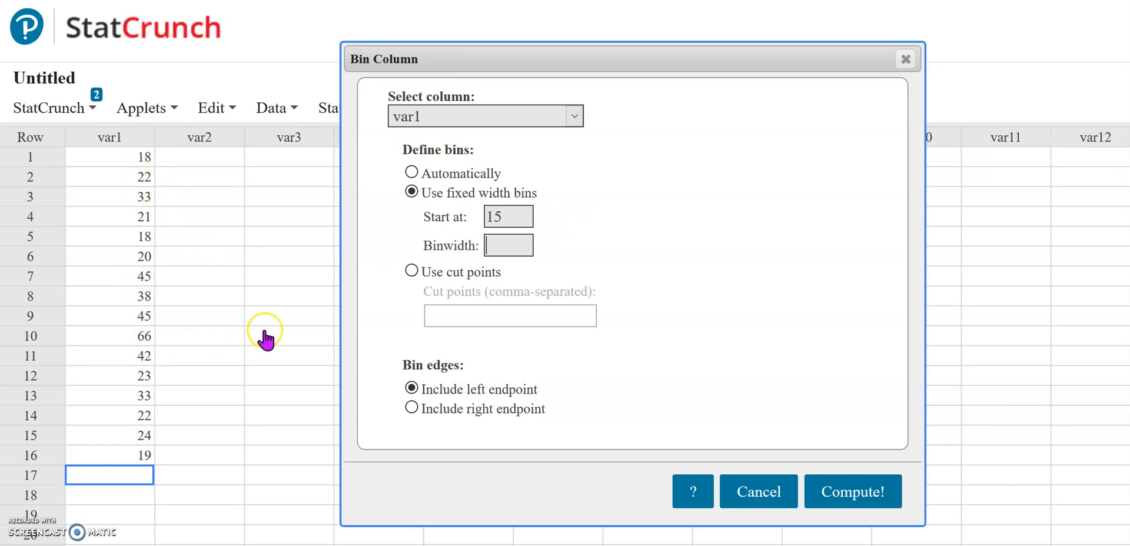
text(5)
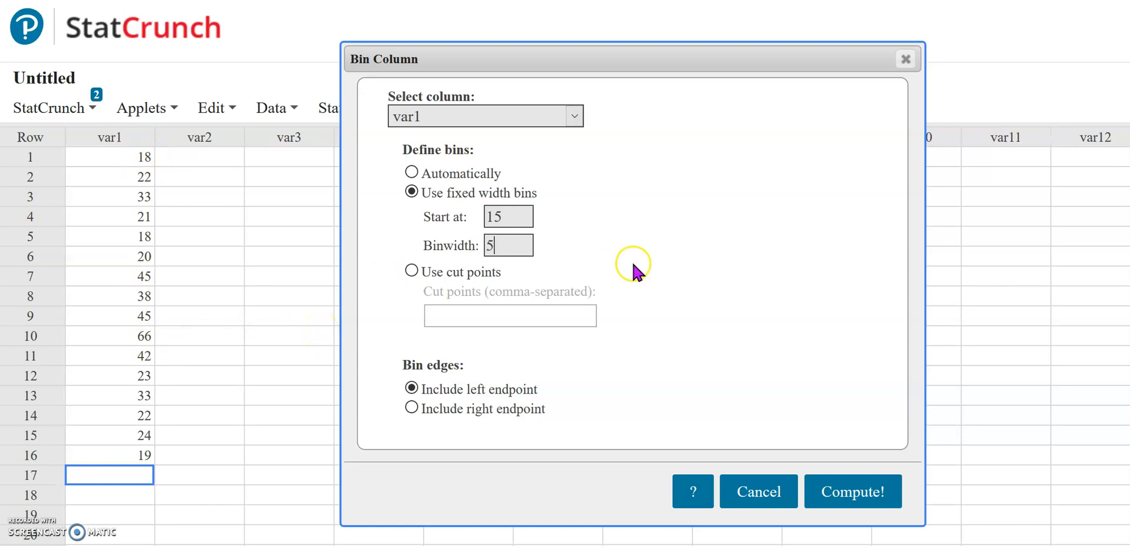
- Compute the Bin(var1) column and dismiss the new-column notice
click(852, 491)
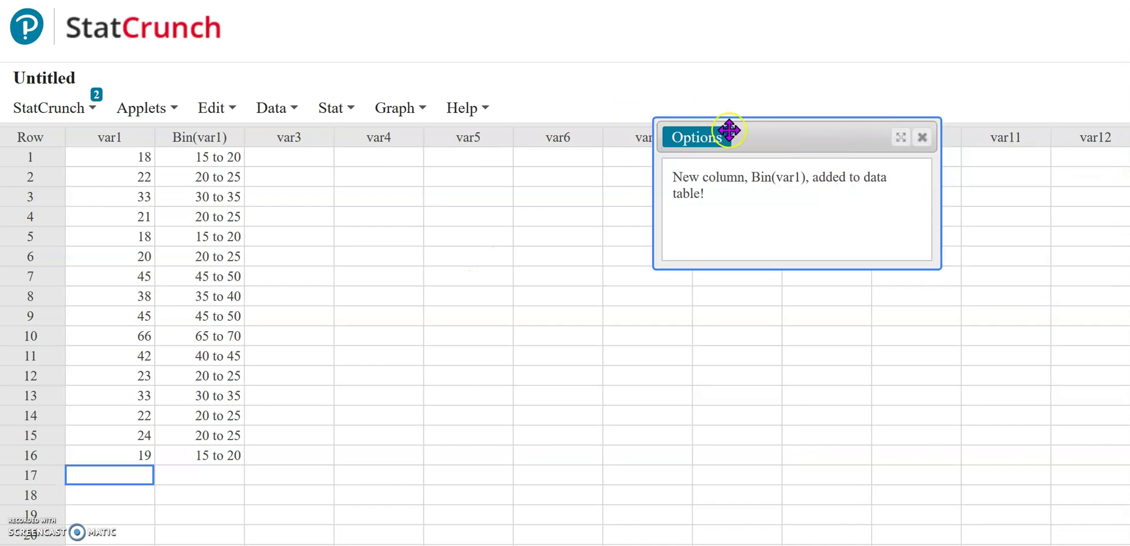
drag(731, 130, 492, 131)
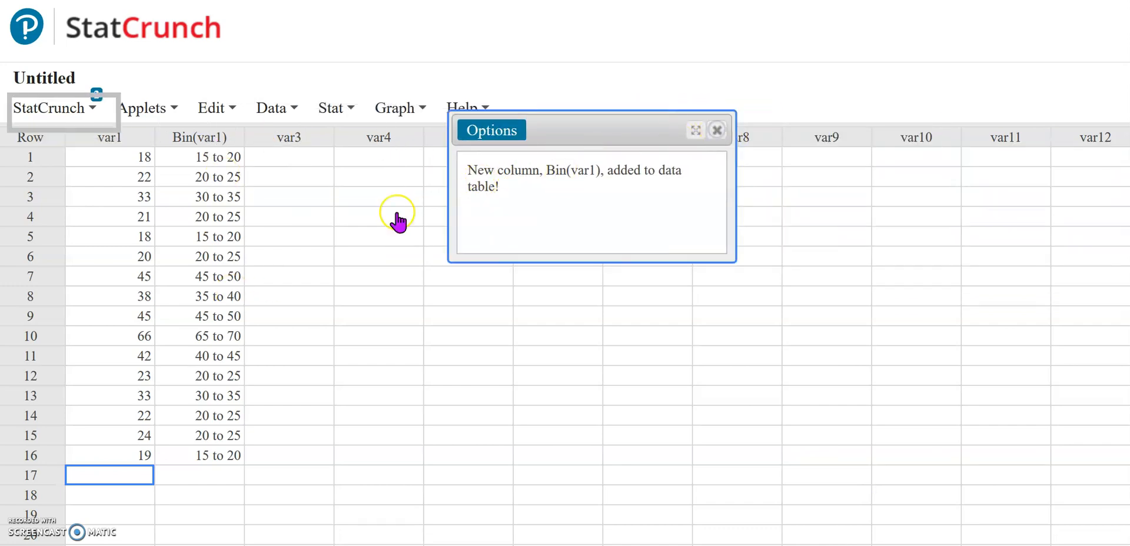
click(716, 130)
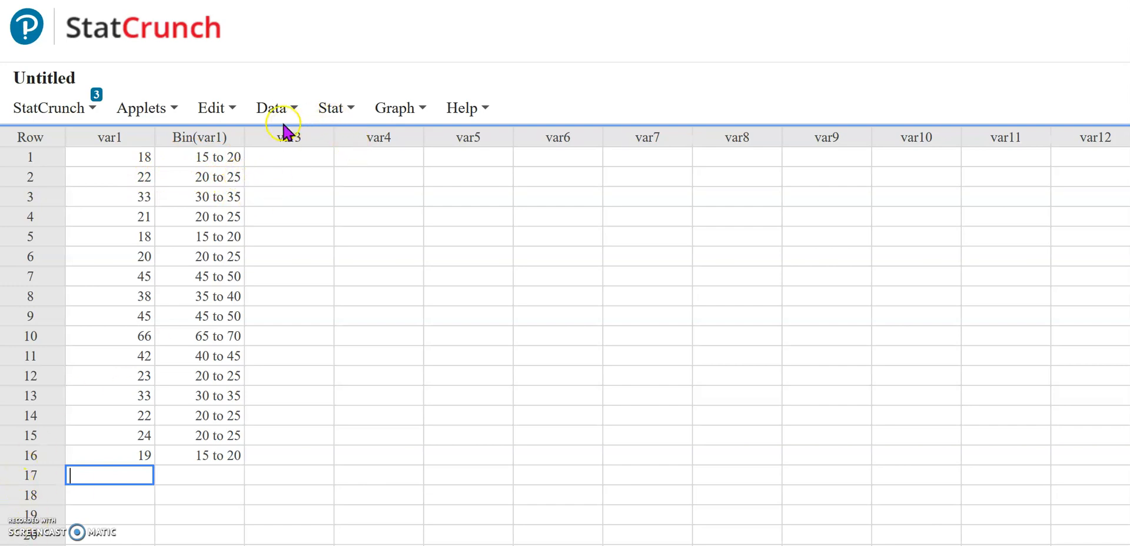
- Set up a Frequency table of Bin(var1) reporting only Frequency
click(272, 108)
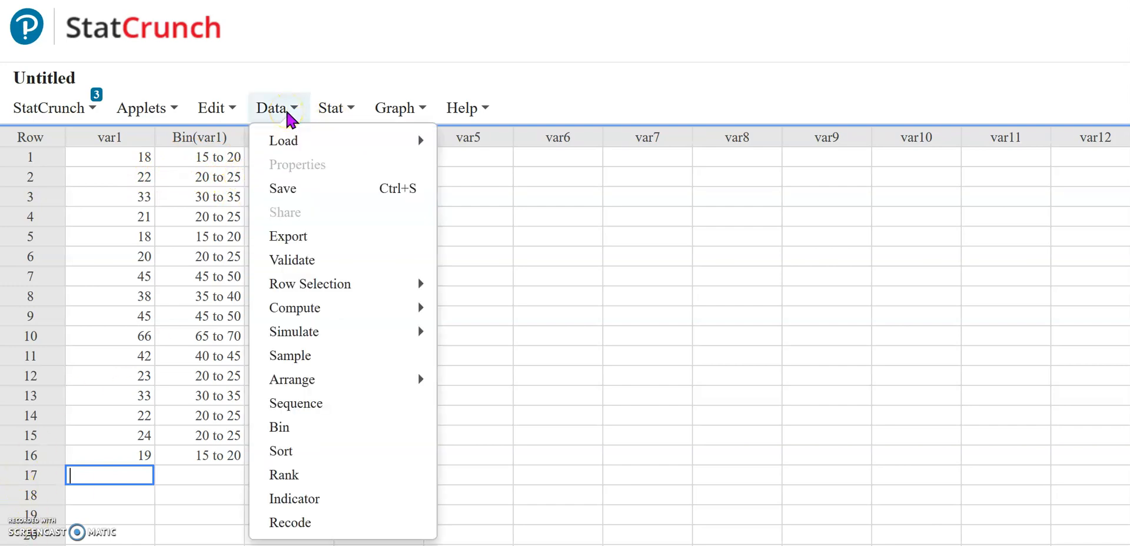
click(333, 108)
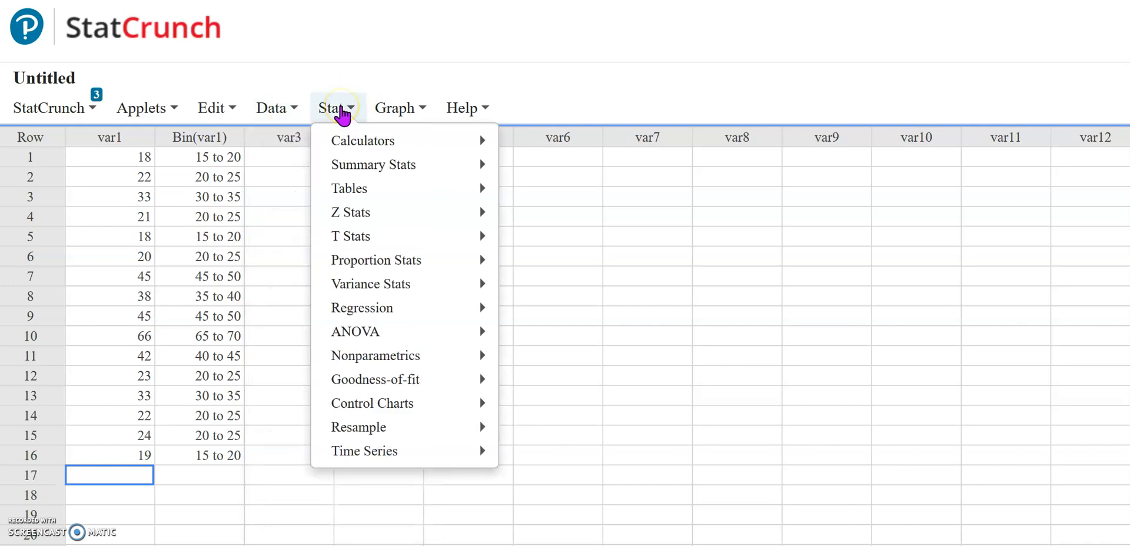
mouse_move(348, 188)
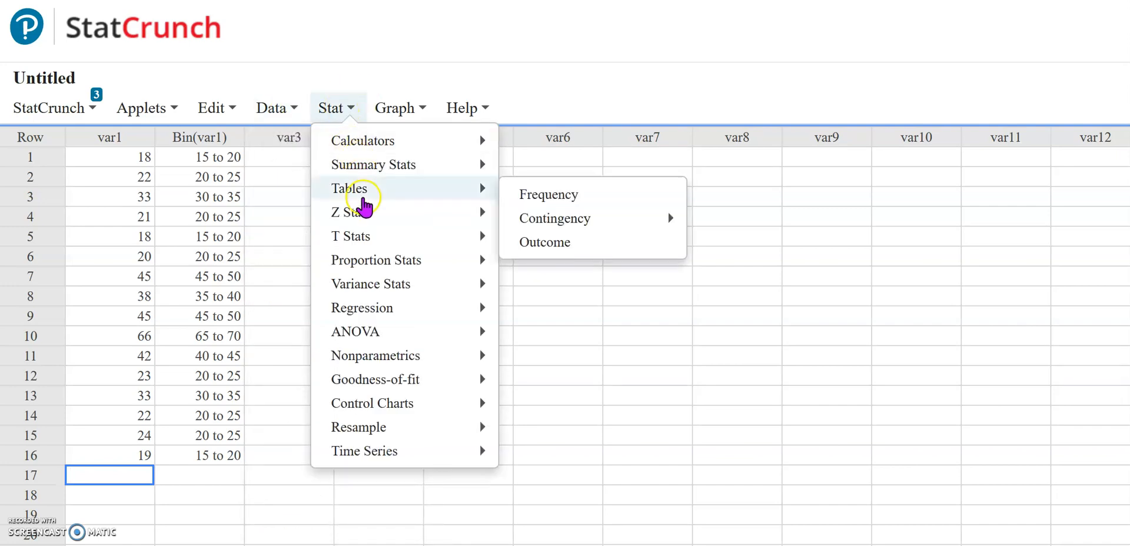
click(549, 194)
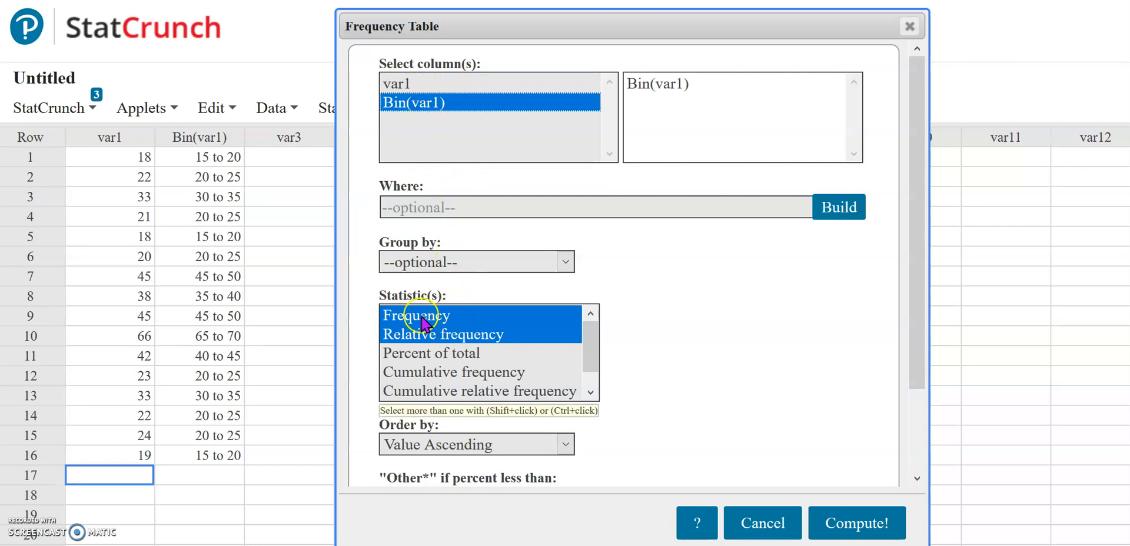
click(443, 334)
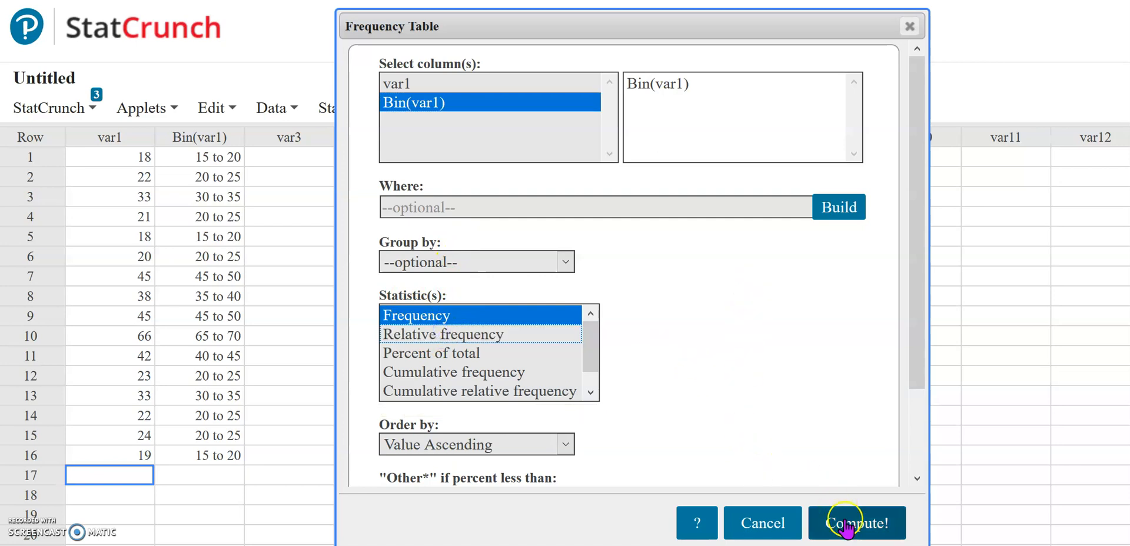
- Compute the frequency table of Bin(var1), showing 16 values with 6 in 20 to 25
click(857, 539)
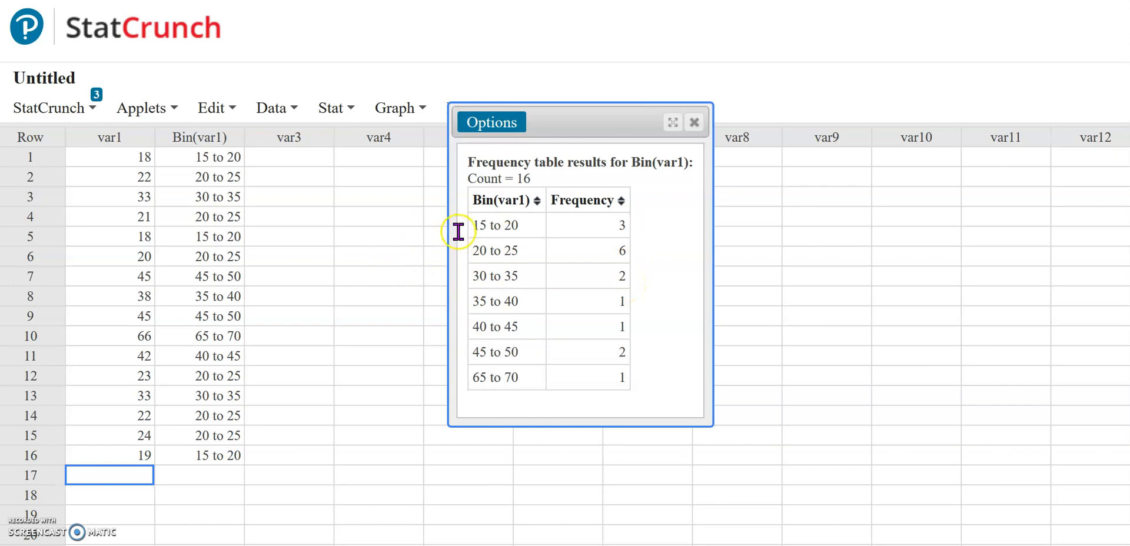
mouse_move(447, 218)
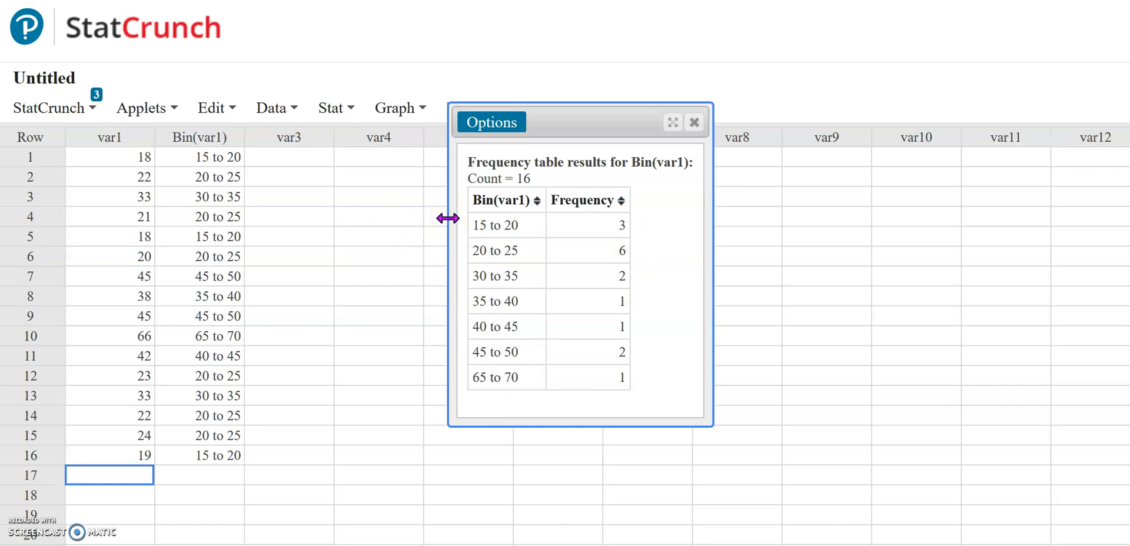
mouse_move(694, 124)
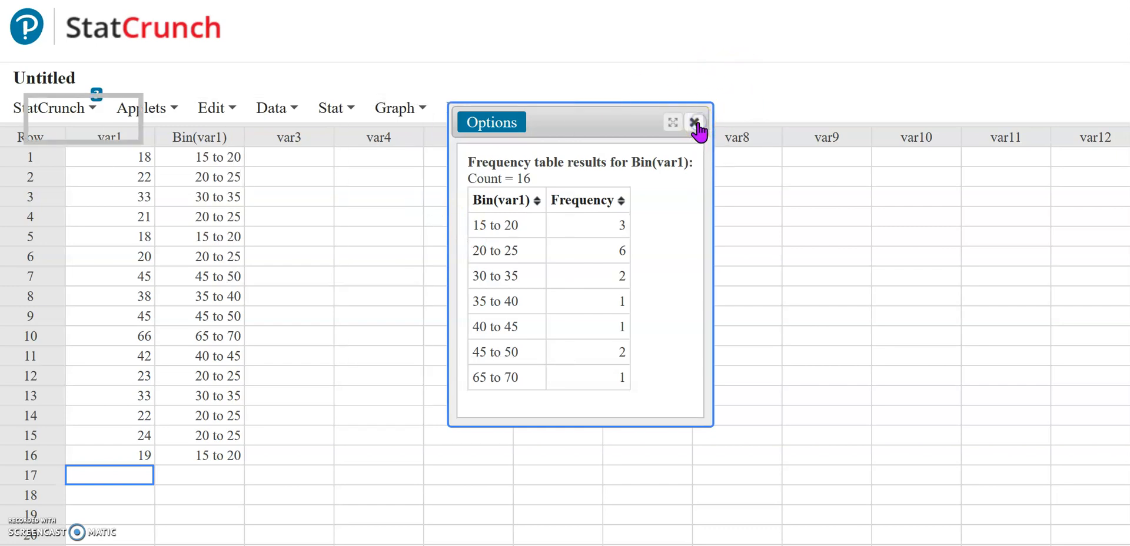
- Close the frequency results and start a histogram of var1
click(332, 108)
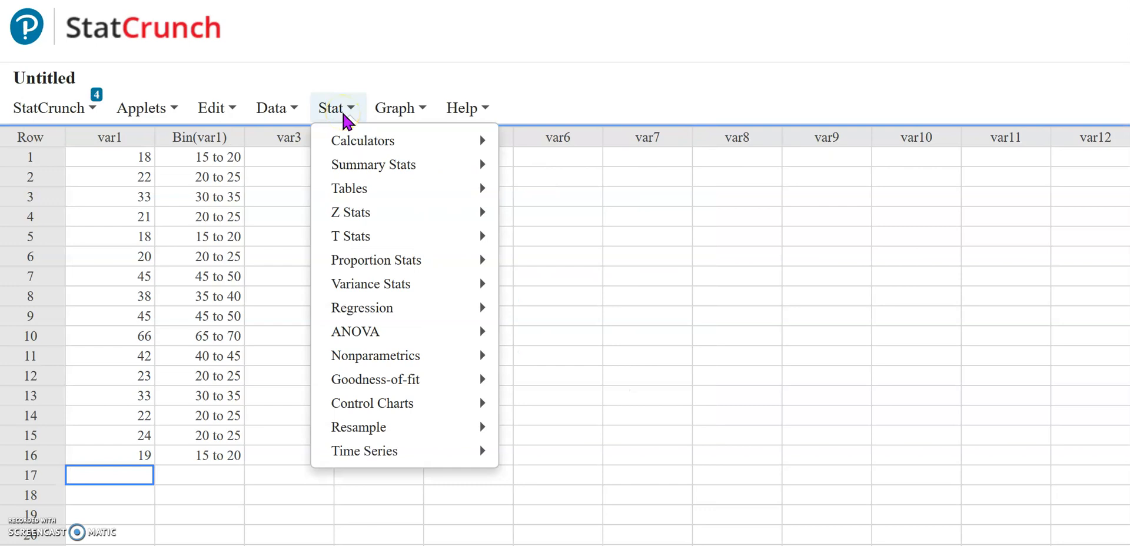
click(395, 108)
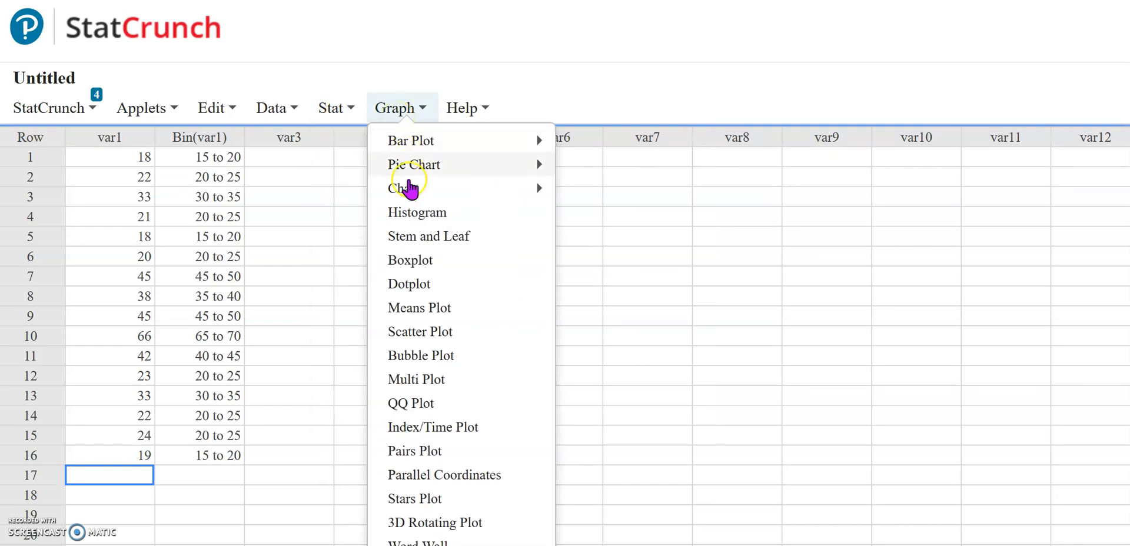
click(416, 212)
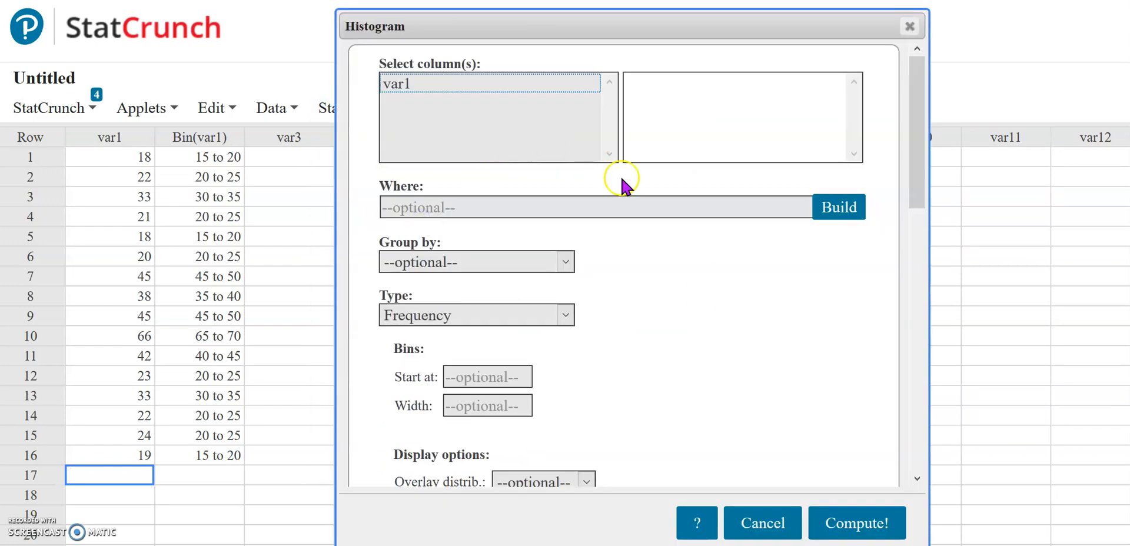
click(397, 83)
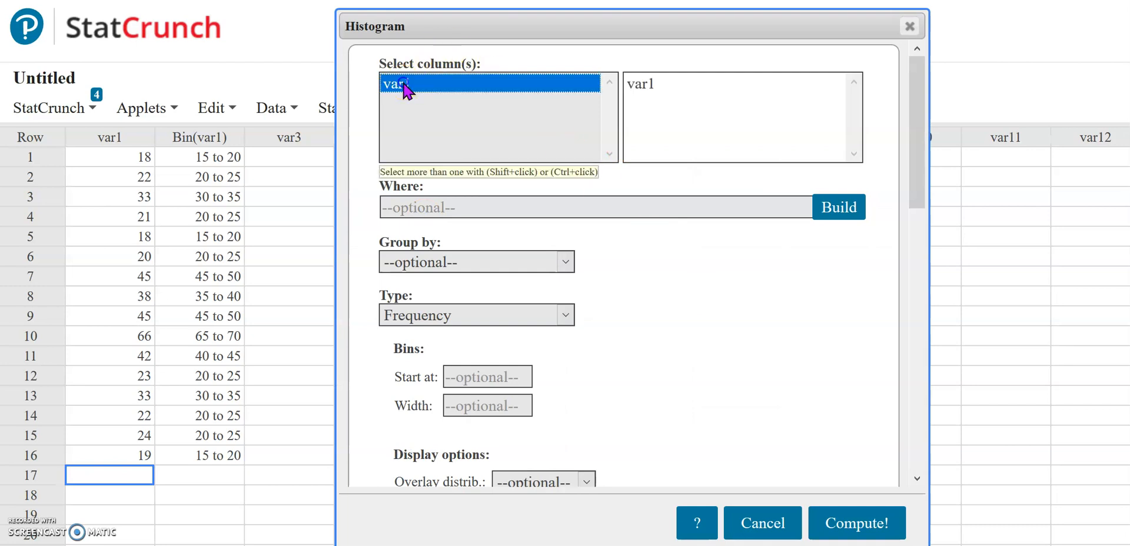
- Set the histogram bins to start at 15 with width 5
scroll(down, 3)
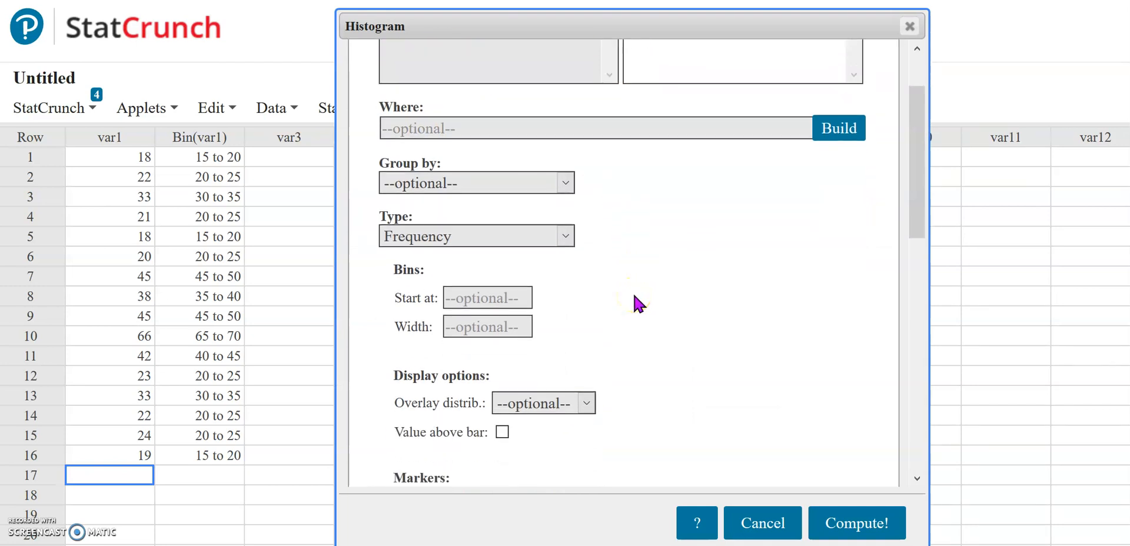
scroll(down, 3)
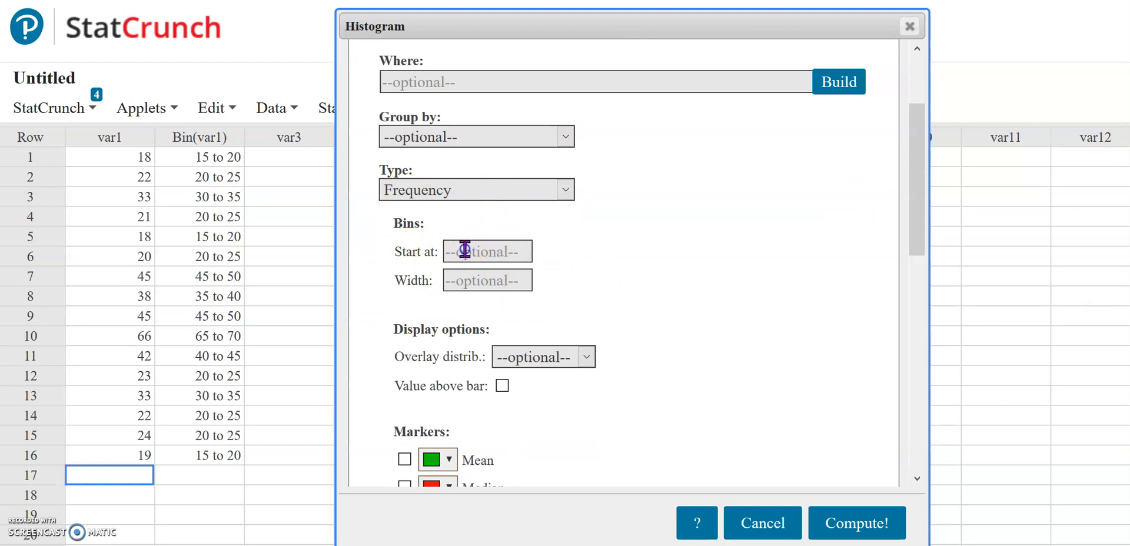
text(15)
text(5)
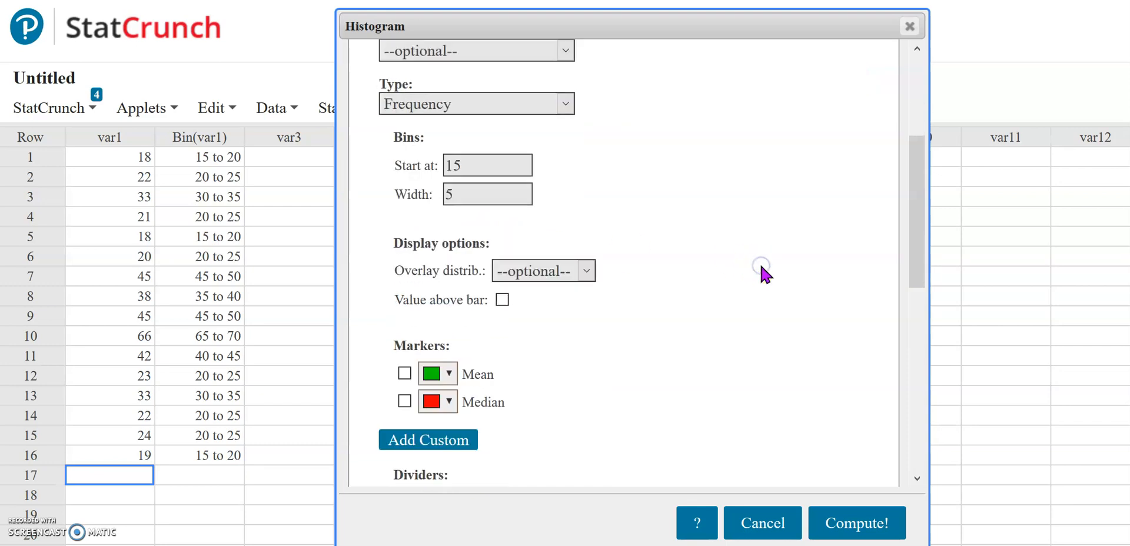
scroll(down, 3)
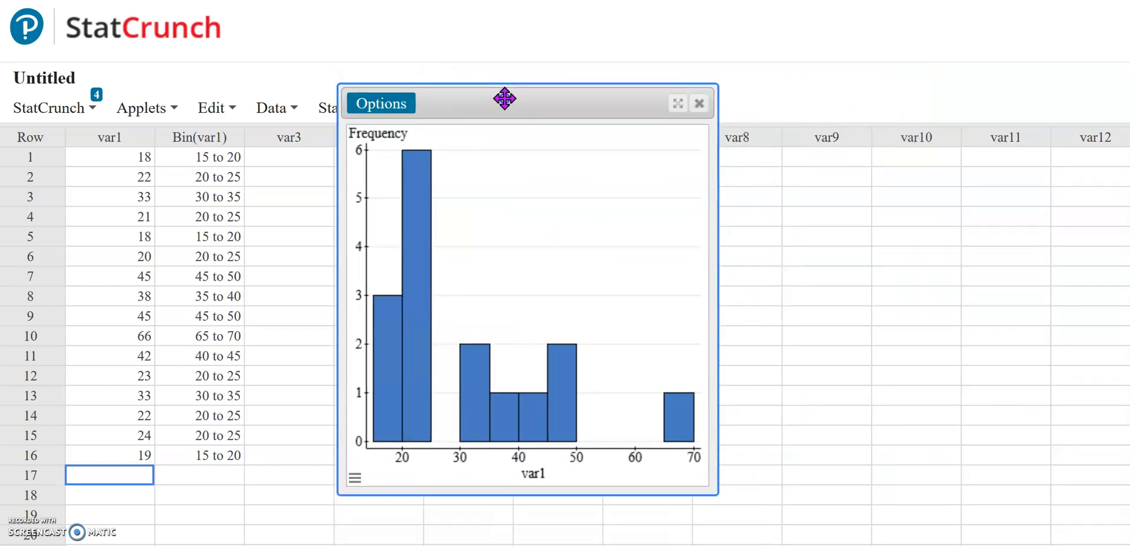
mouse_move(404, 331)
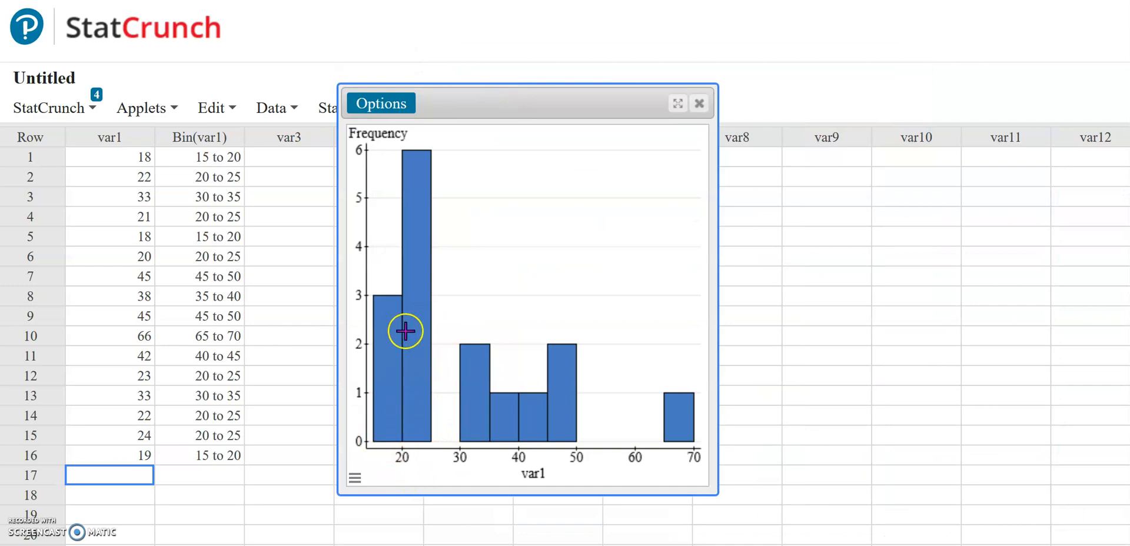
mouse_move(498, 278)
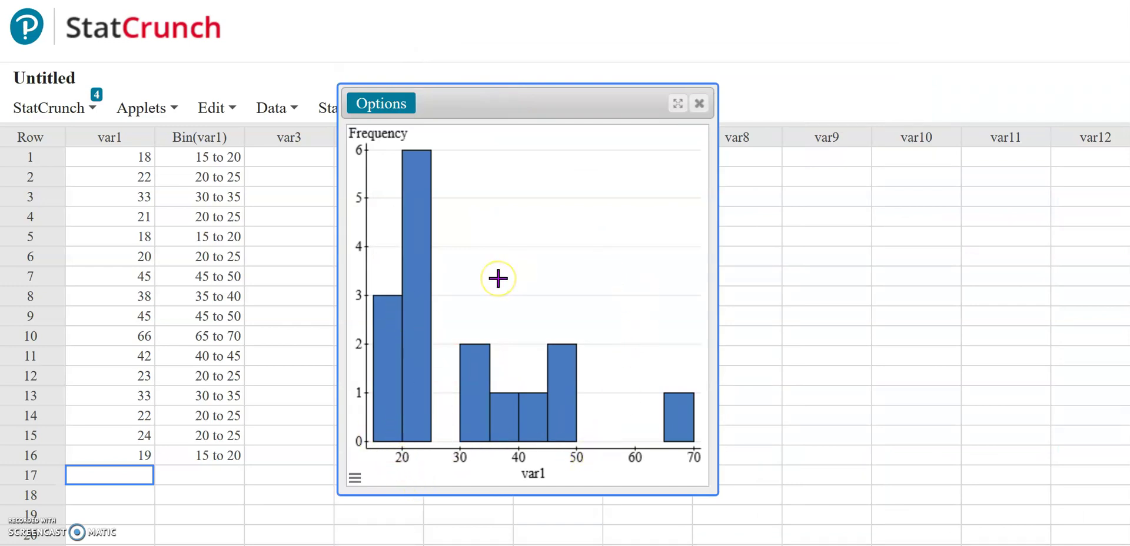